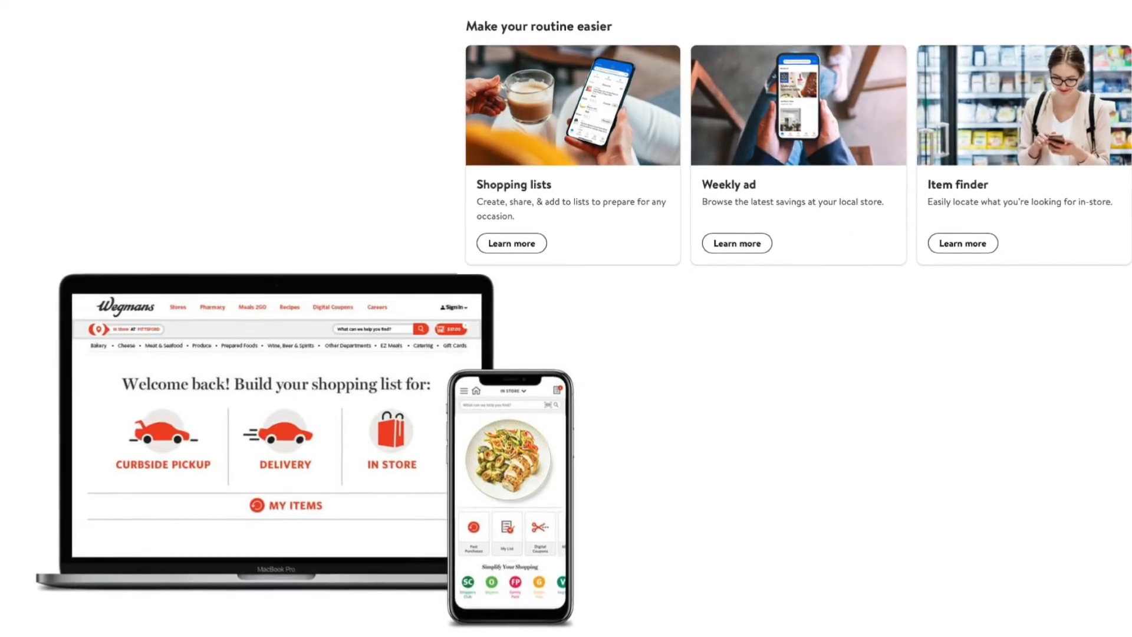
pyautogui.scroll(-3)
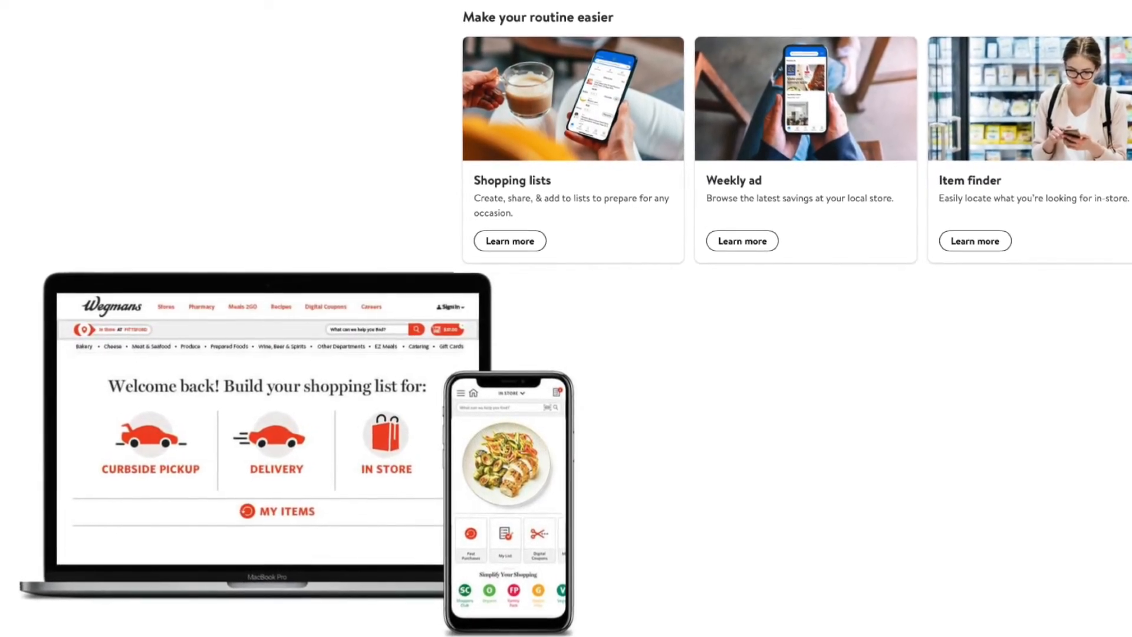